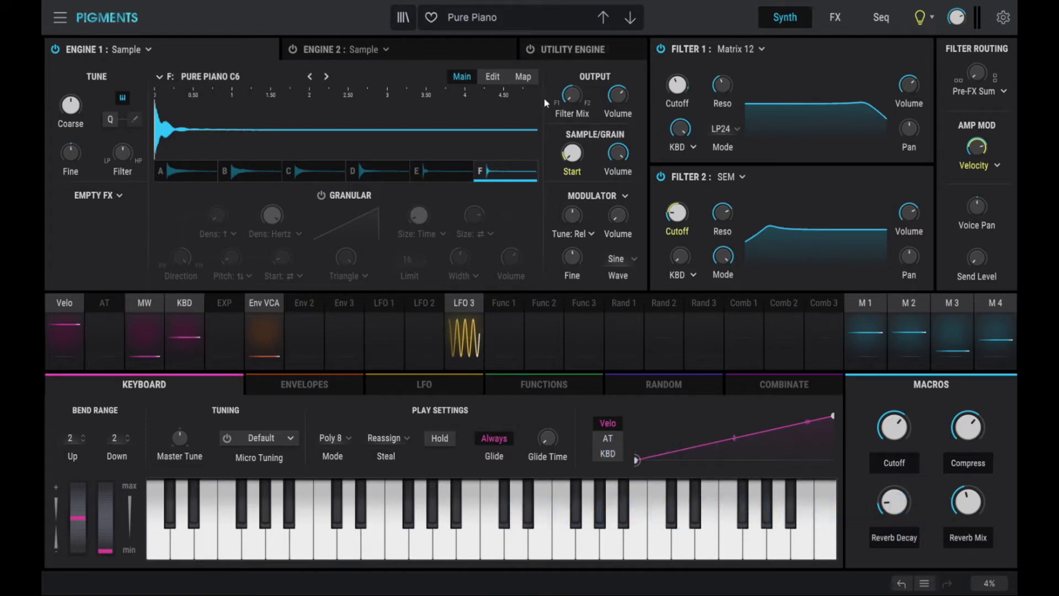
{"action": "mouse_move", "coordinate": [356, 263]}
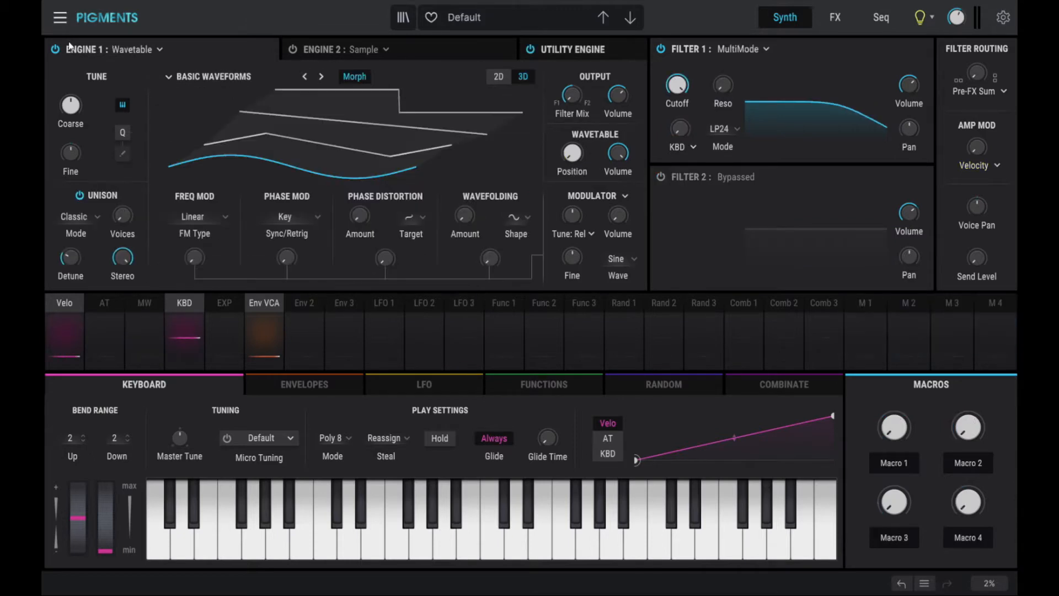
{"action": "mouse_move", "coordinate": [222, 35]}
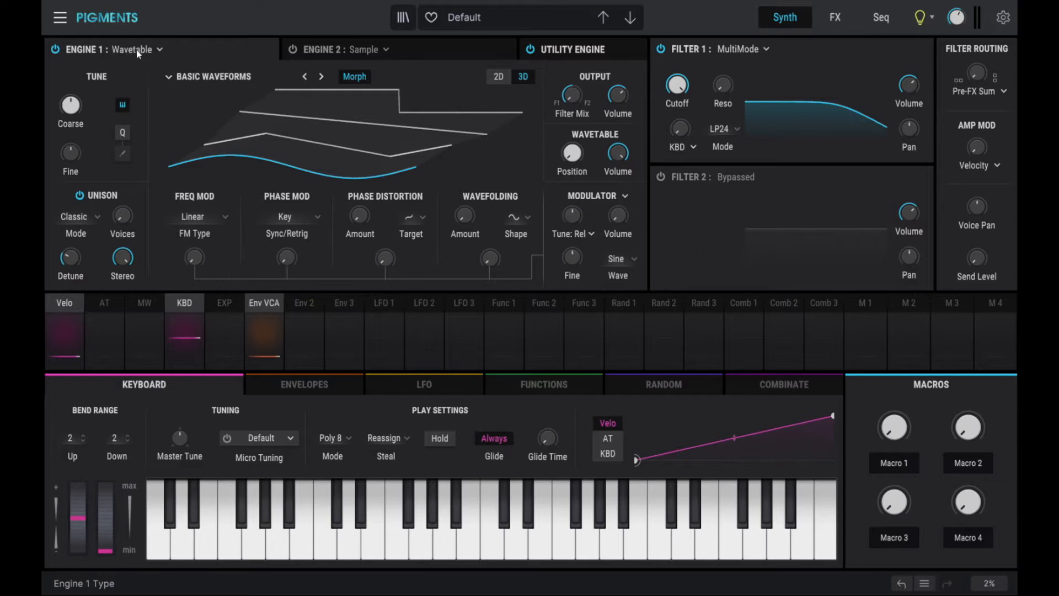
Step: Switch Engine 1 to the Analog engine and give Oscillator 1 a square waveform
{"action": "left_click", "coordinate": [137, 49]}
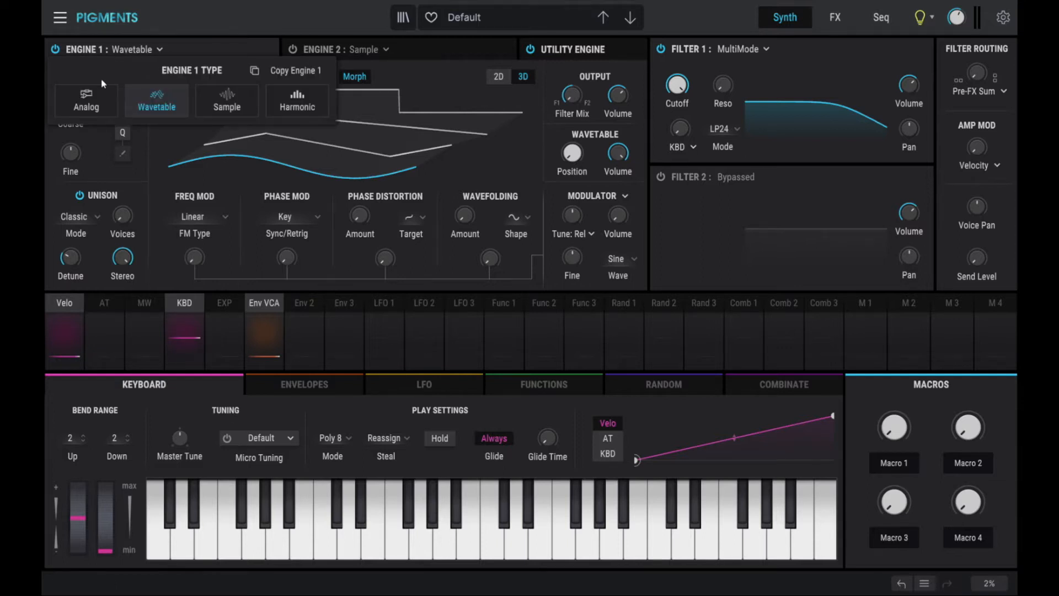
{"action": "left_click", "coordinate": [86, 100]}
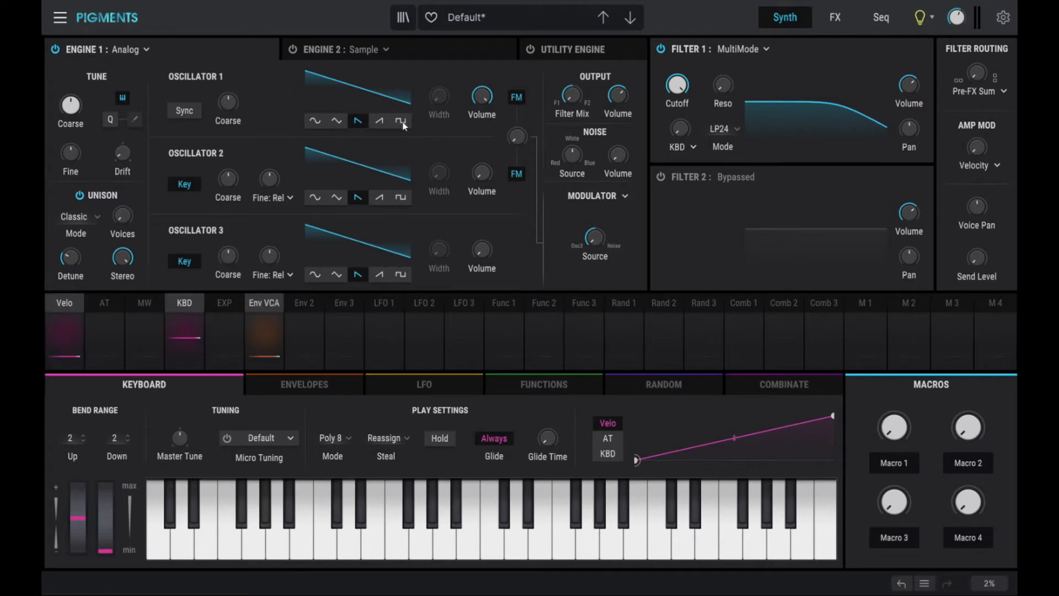
{"action": "left_click", "coordinate": [400, 121]}
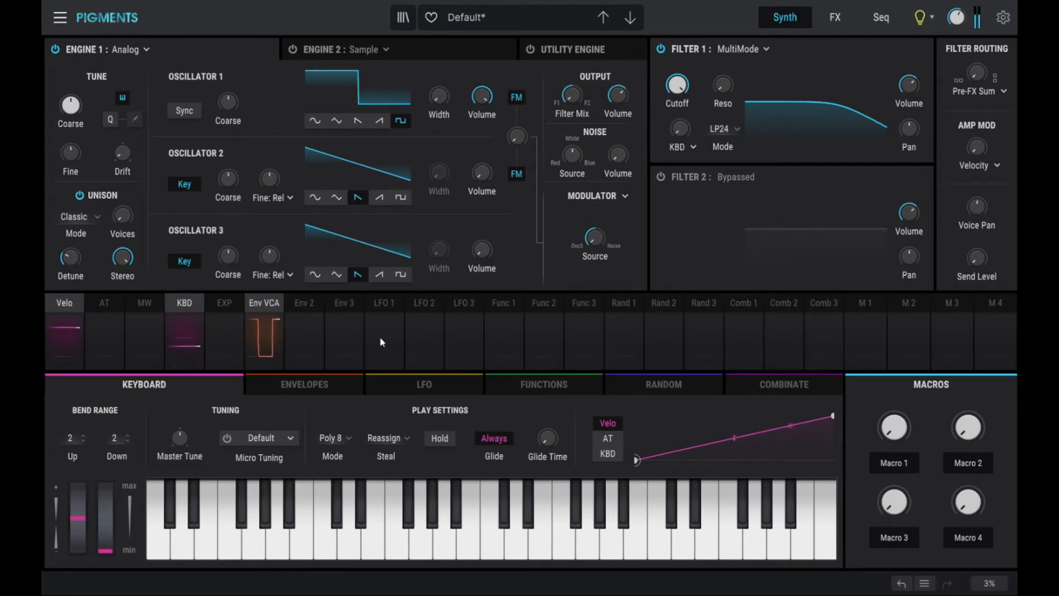
{"action": "left_click", "coordinate": [422, 384]}
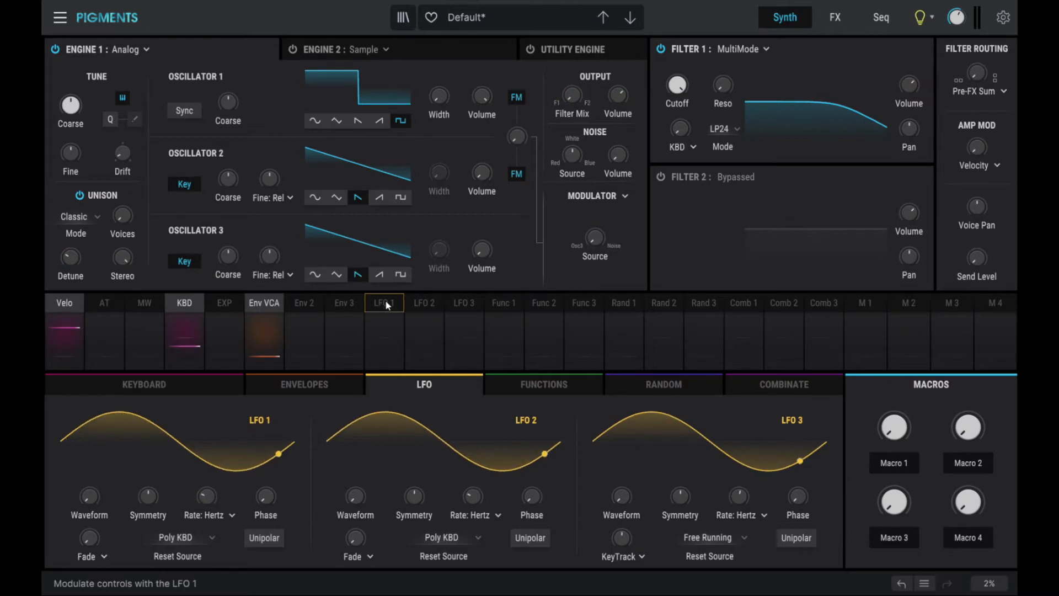
Step: Route LFO 1 to Oscillator 1 pulse width, set it unipolar, and set the modulation depth
{"action": "left_click", "coordinate": [384, 302]}
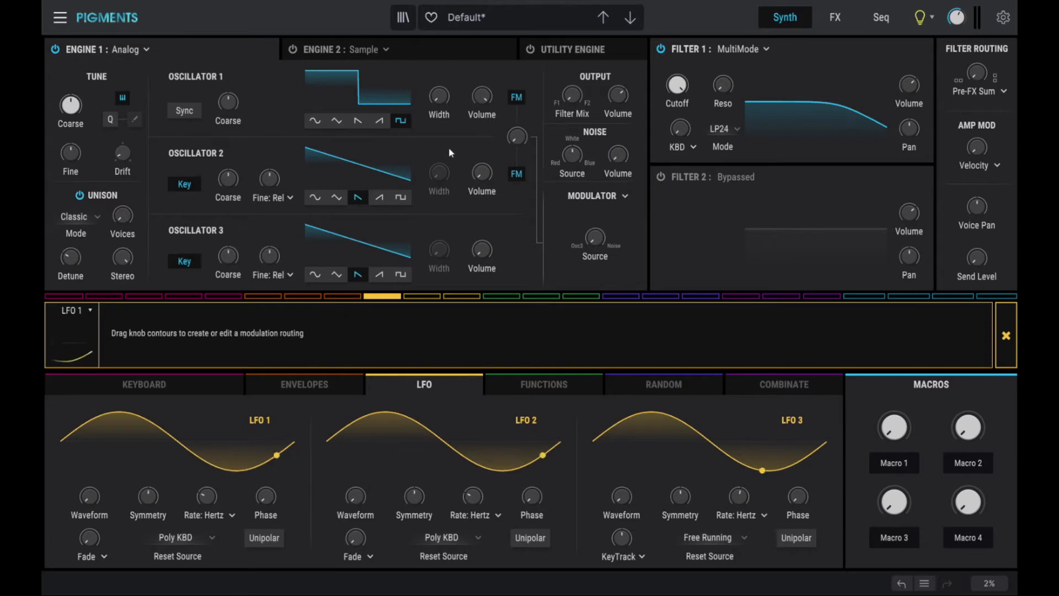
{"action": "mouse_move", "coordinate": [439, 97]}
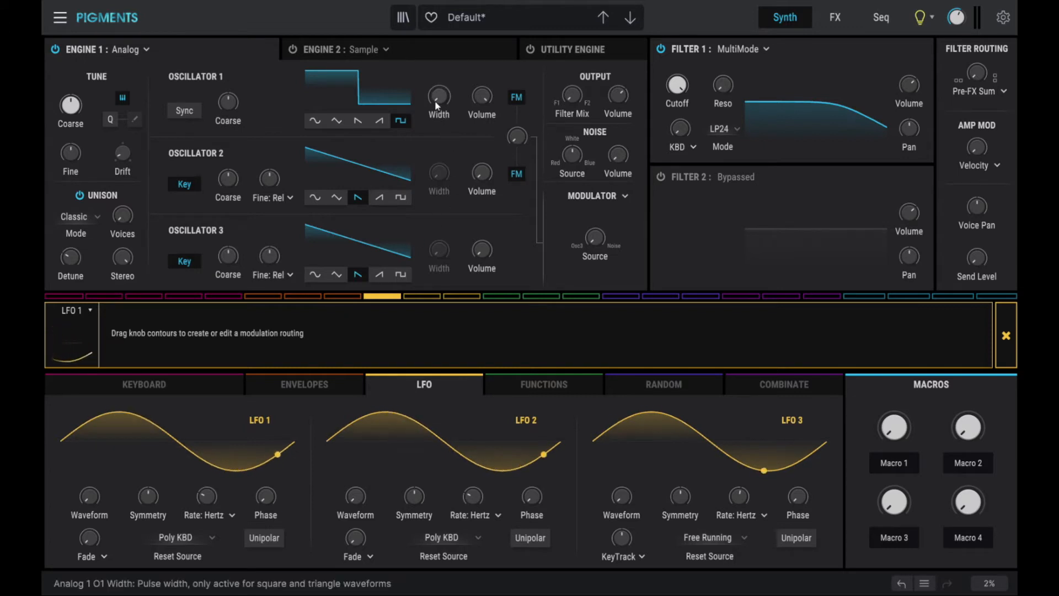
{"action": "mouse_move", "coordinate": [438, 93]}
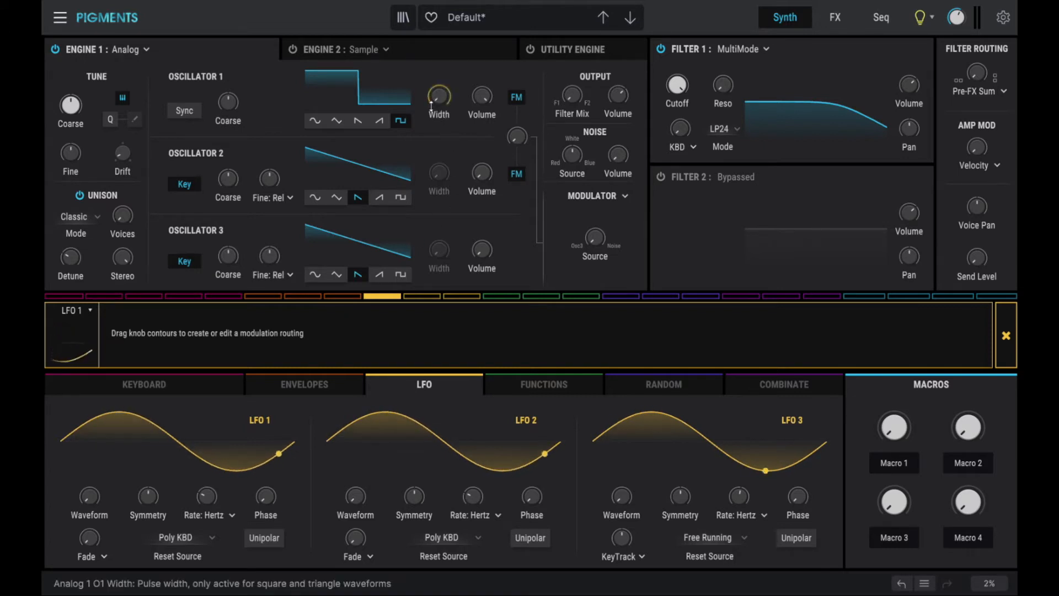
{"action": "left_click", "coordinate": [439, 97]}
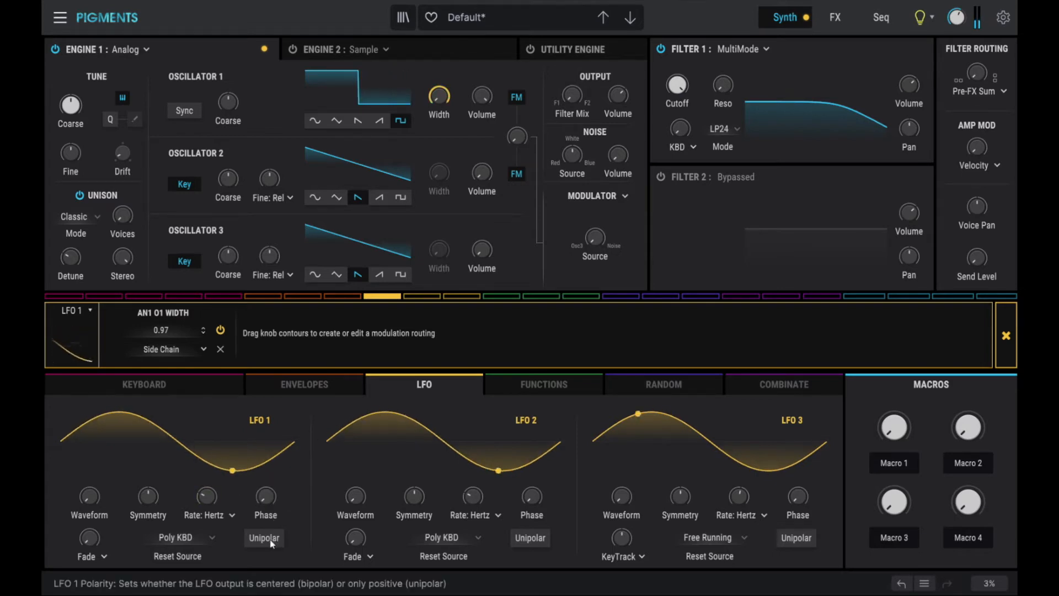
{"action": "left_click", "coordinate": [264, 537]}
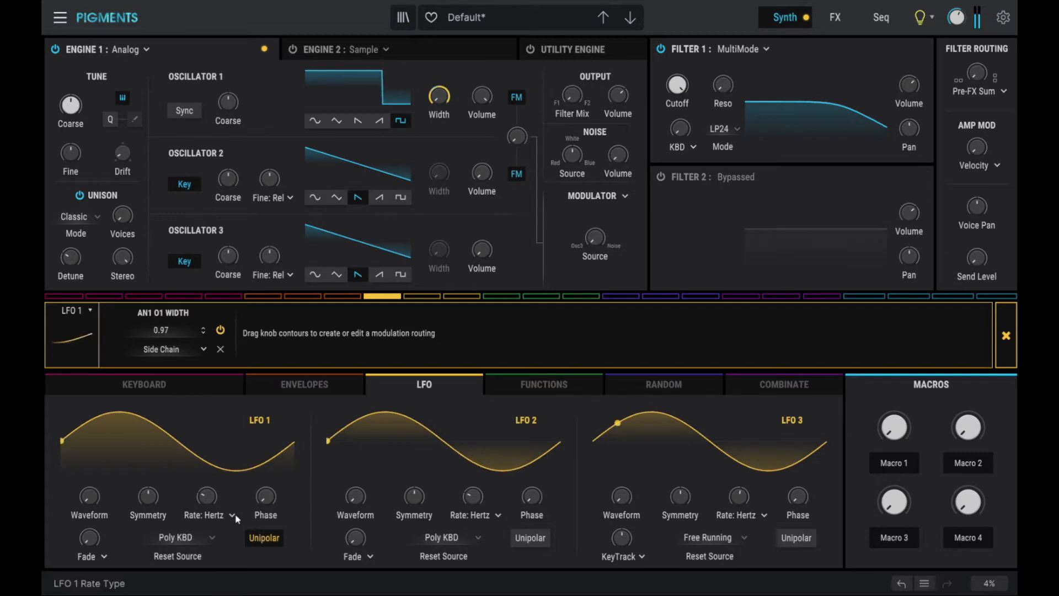
{"action": "mouse_move", "coordinate": [88, 498]}
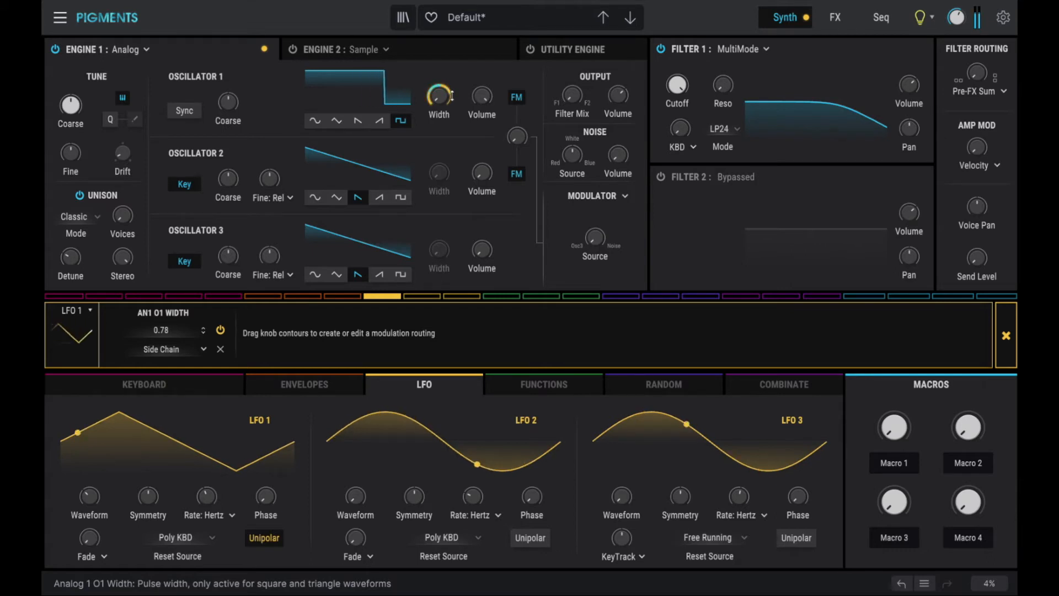
{"action": "left_click_drag", "start_coordinate": [438, 94], "coordinate": [439, 105]}
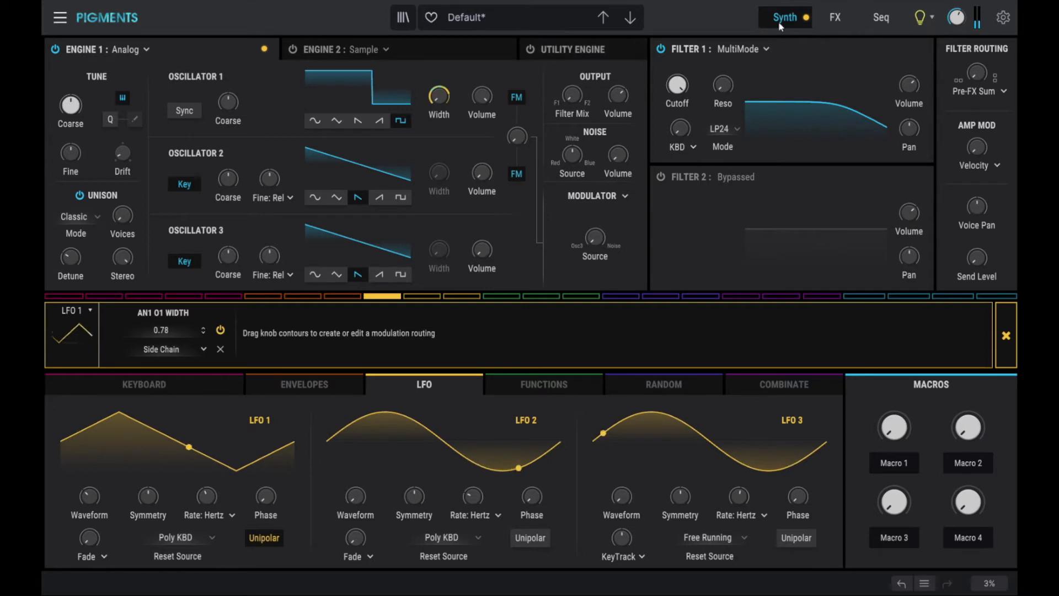
{"action": "left_click", "coordinate": [743, 49]}
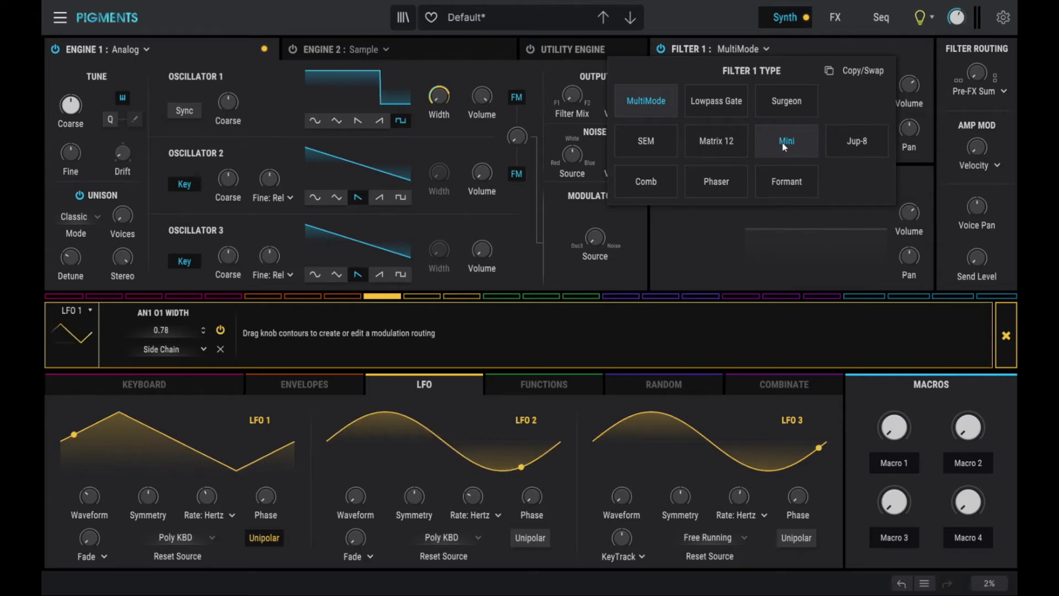
Step: Switch Filter 1 to the Mini type and raise its resonance
{"action": "left_click", "coordinate": [786, 140]}
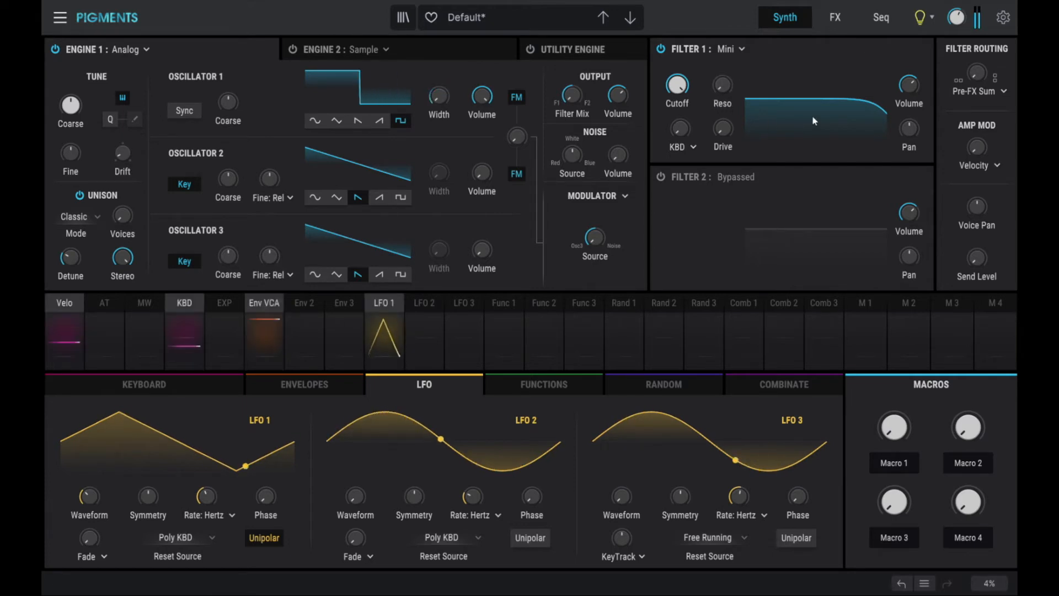
{"action": "mouse_move", "coordinate": [722, 128]}
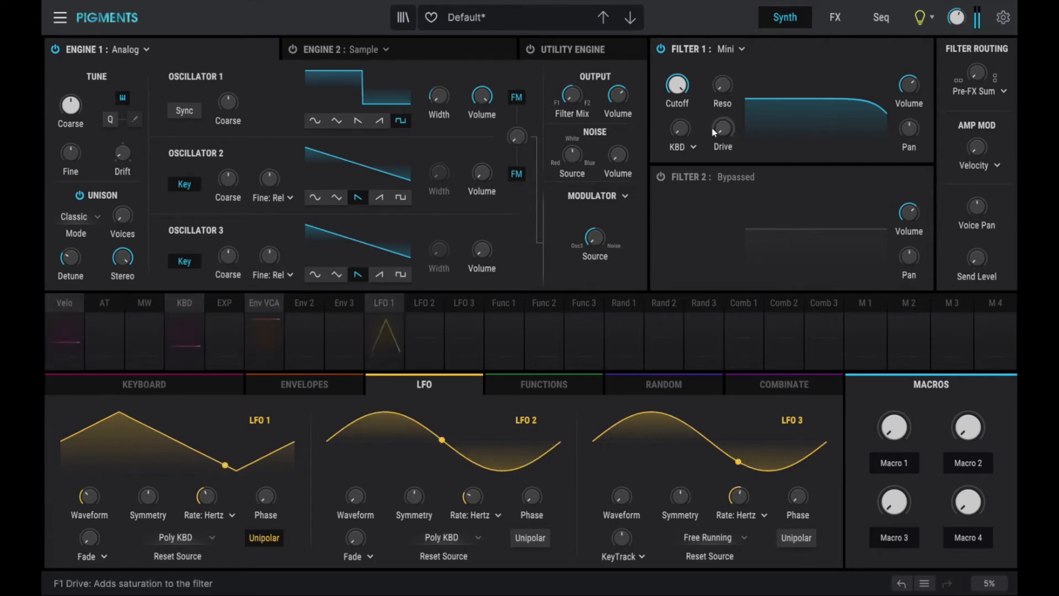
{"action": "left_click_drag", "start_coordinate": [722, 92], "coordinate": [722, 77]}
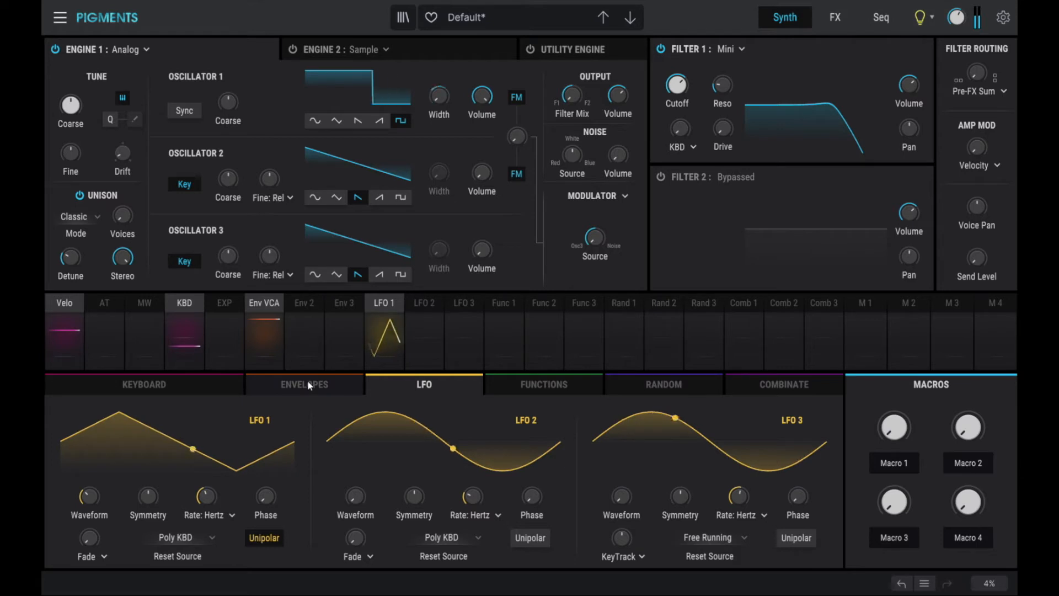
{"action": "left_click", "coordinate": [304, 384]}
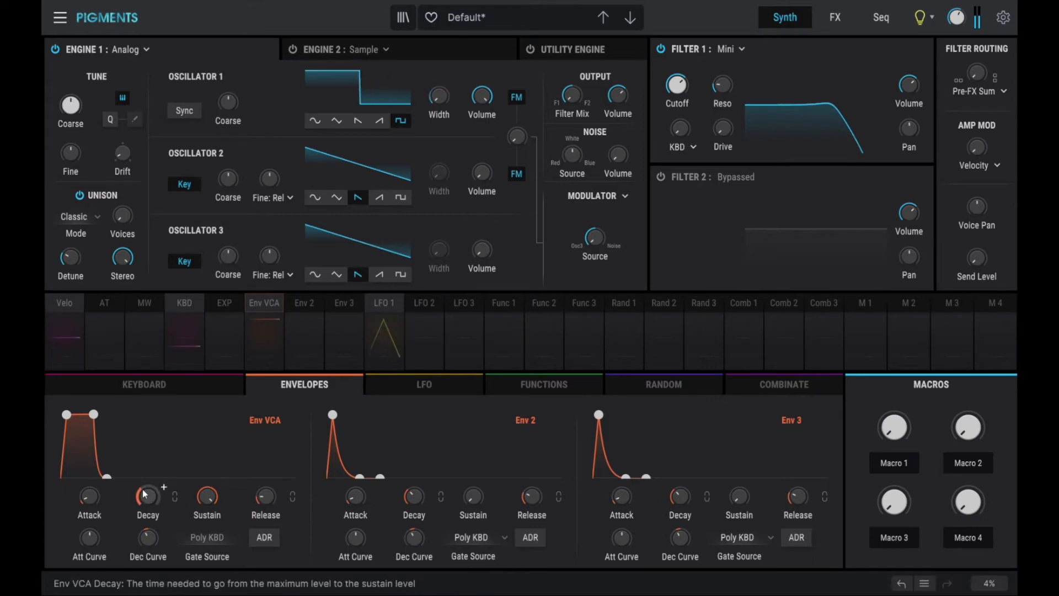
Step: Adjust the VCA envelope's decay and attack for a quick drop to low sustain
{"action": "left_click_drag", "start_coordinate": [147, 497], "coordinate": [147, 487]}
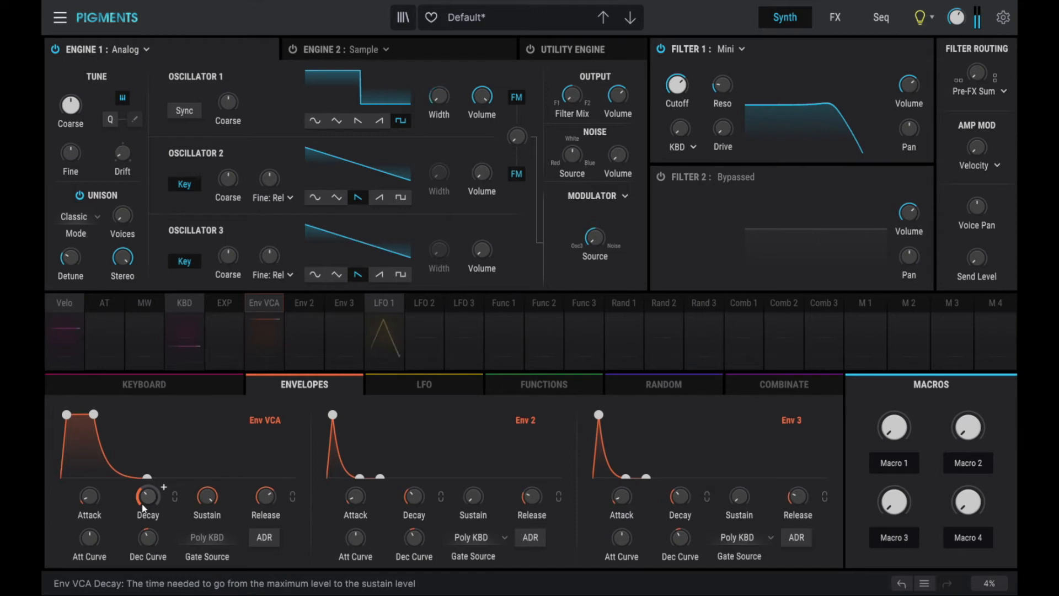
{"action": "mouse_move", "coordinate": [88, 498]}
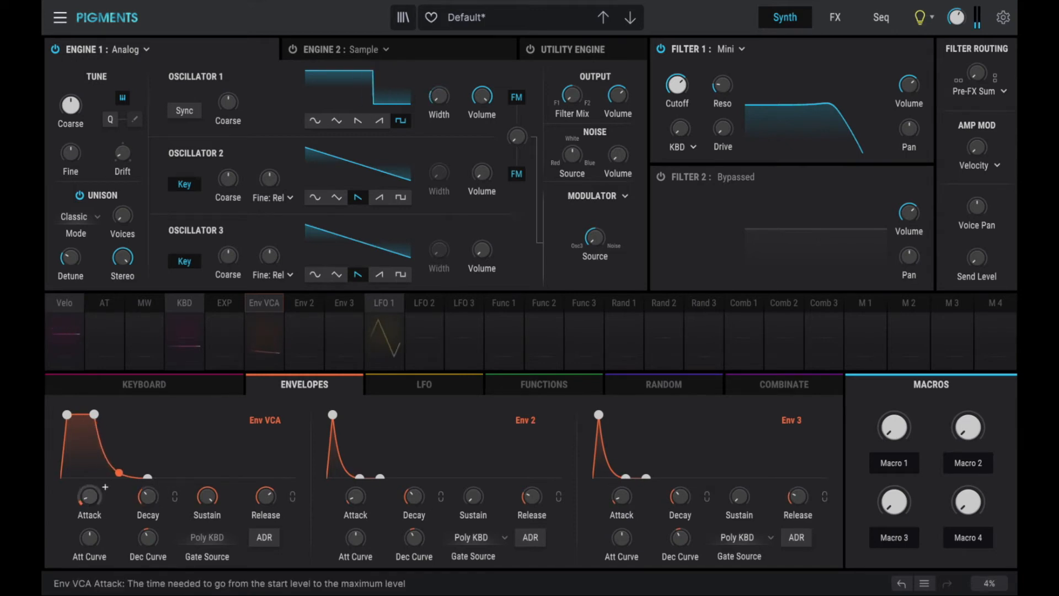
{"action": "left_click_drag", "start_coordinate": [90, 496], "coordinate": [86, 499]}
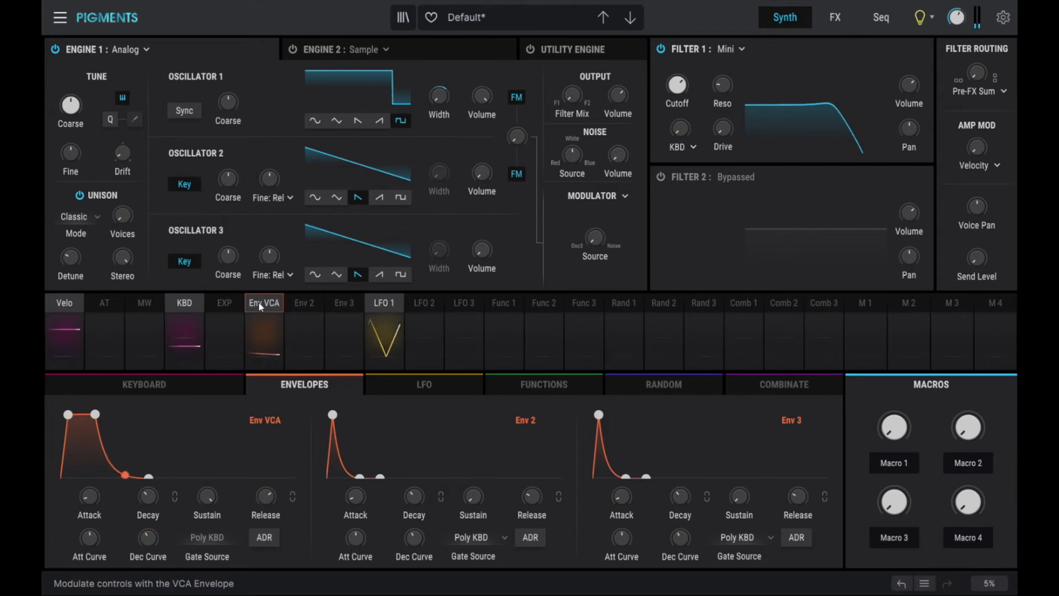
Step: Route Env VCA to Filter 1 cutoff and settle its amount at about 0.38
{"action": "left_click", "coordinate": [264, 302]}
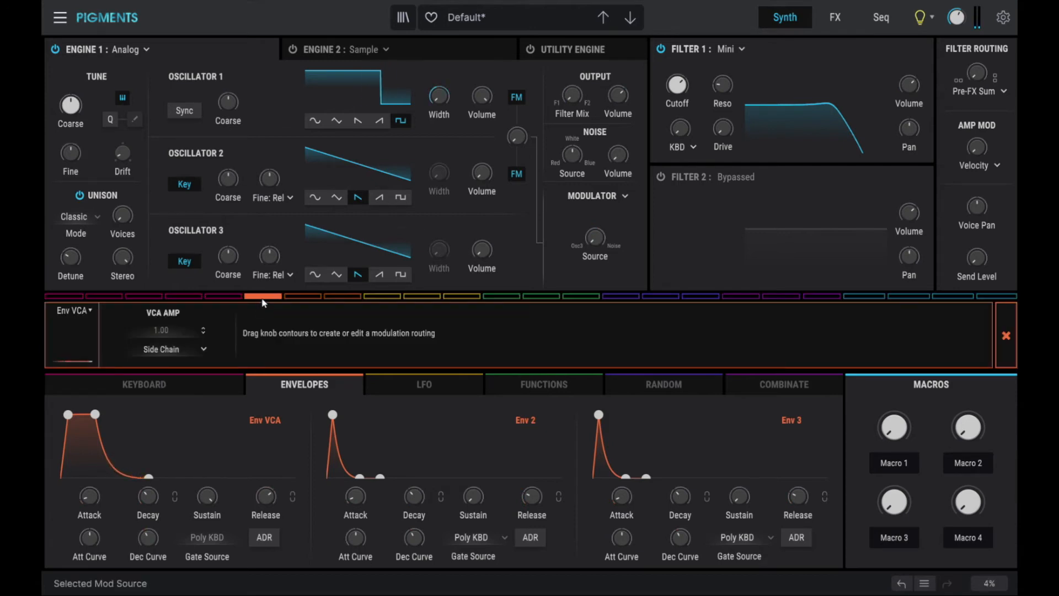
{"action": "mouse_move", "coordinate": [676, 86]}
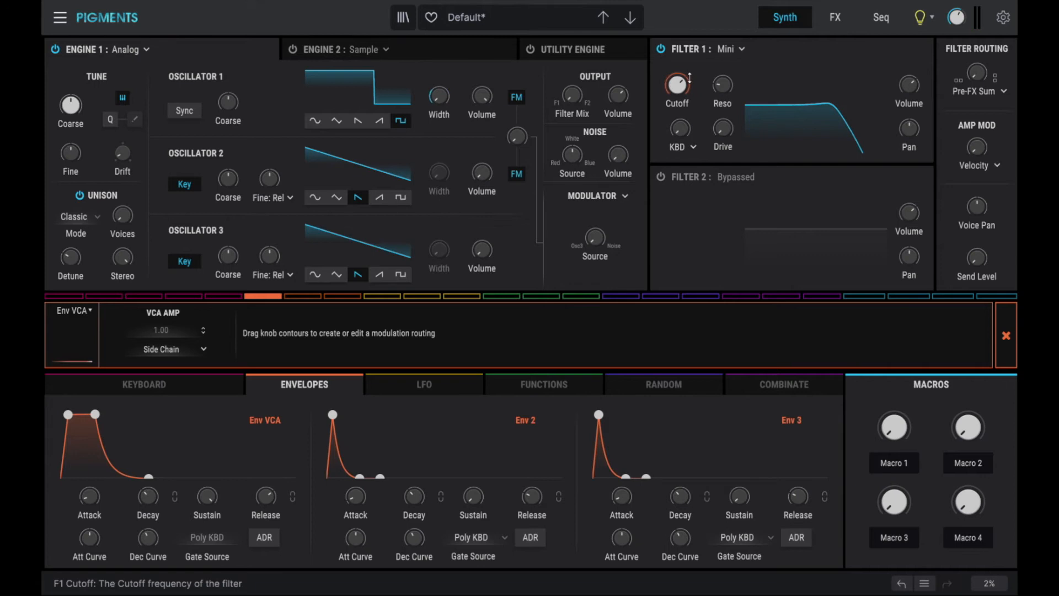
{"action": "left_click", "coordinate": [677, 86]}
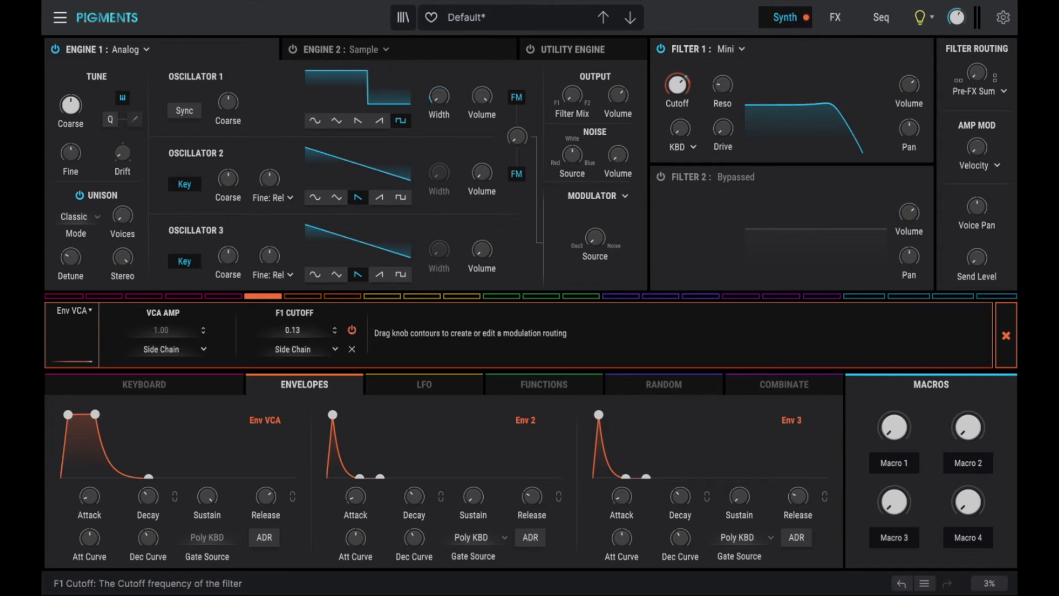
{"action": "left_click_drag", "start_coordinate": [676, 85], "coordinate": [676, 74]}
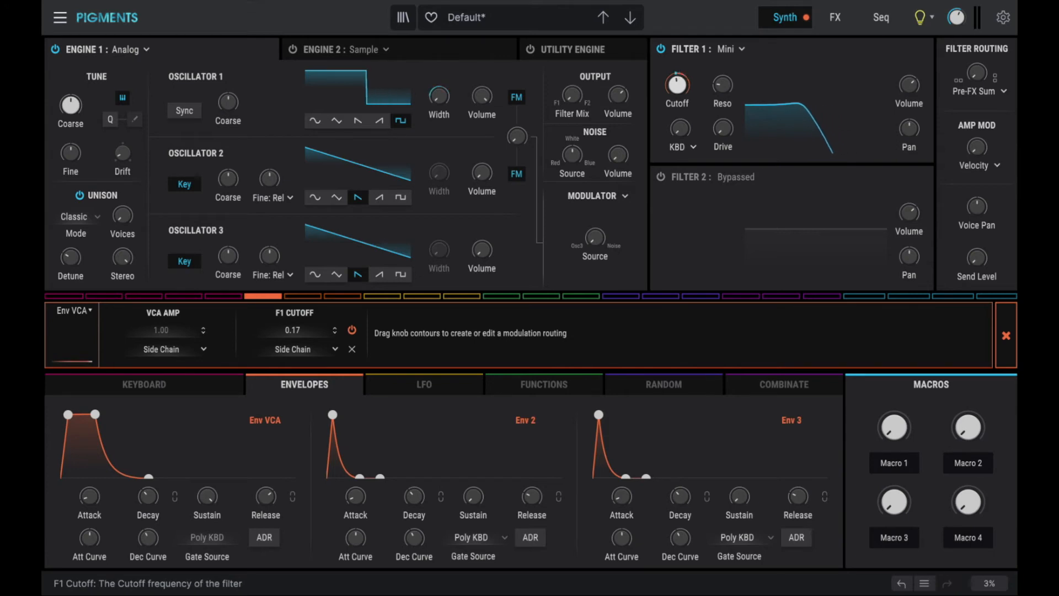
{"action": "left_click_drag", "start_coordinate": [677, 86], "coordinate": [676, 67]}
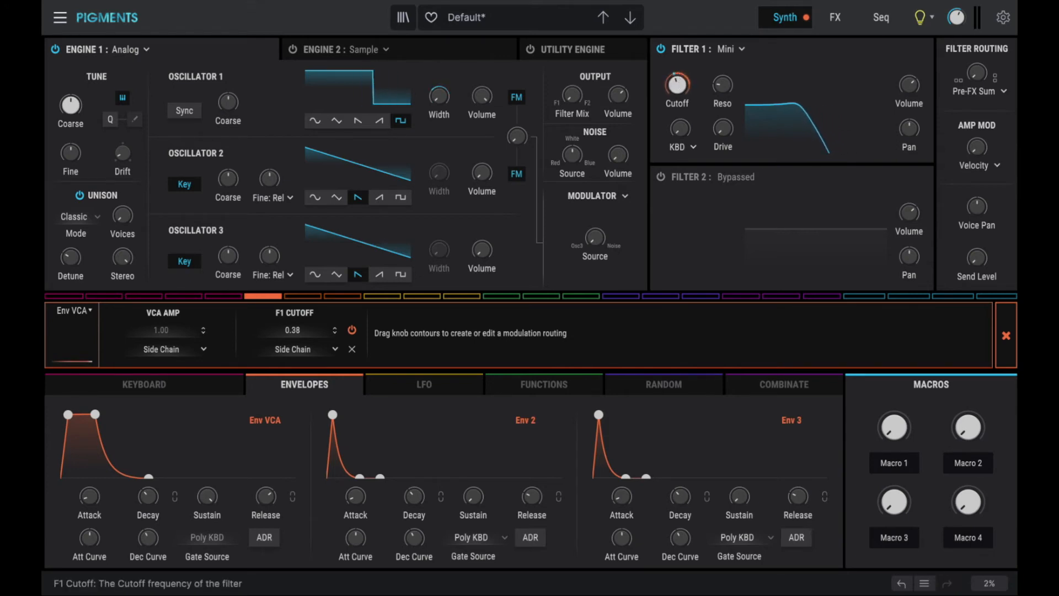
{"action": "left_click_drag", "start_coordinate": [677, 86], "coordinate": [676, 95]}
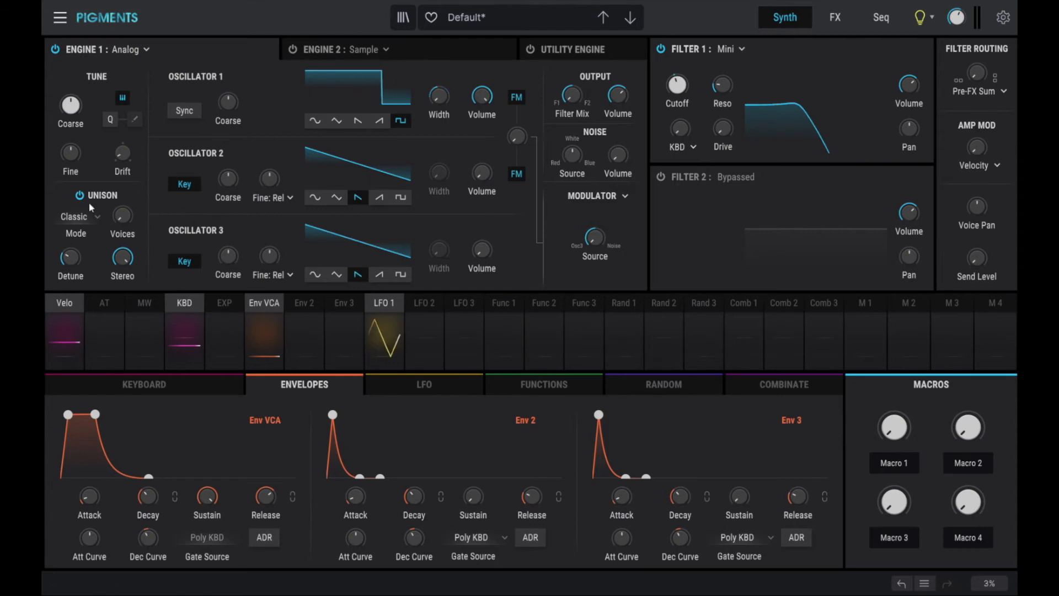
{"action": "mouse_move", "coordinate": [122, 258]}
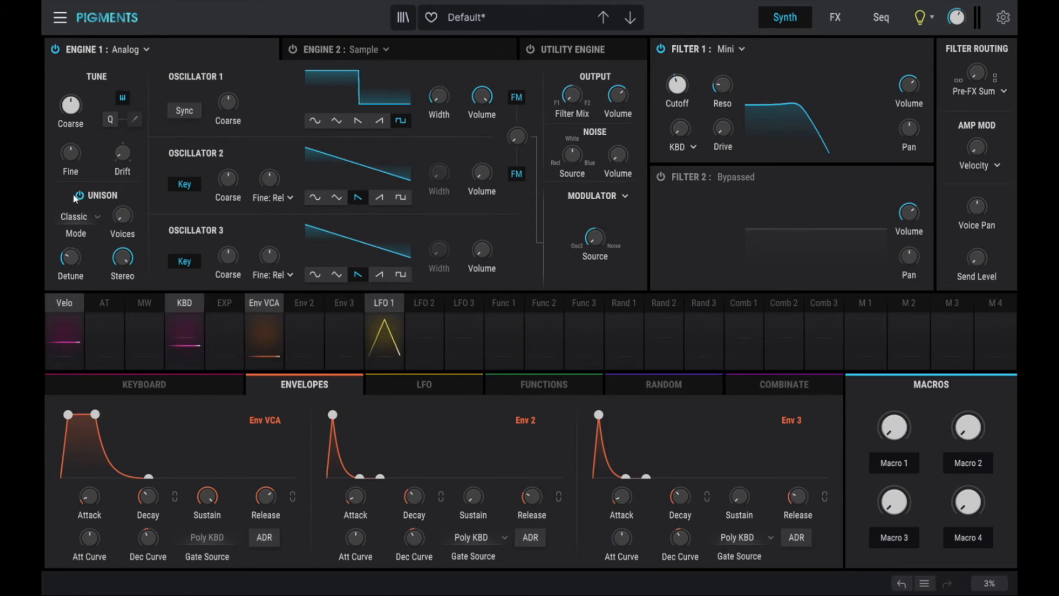
{"action": "mouse_move", "coordinate": [71, 257]}
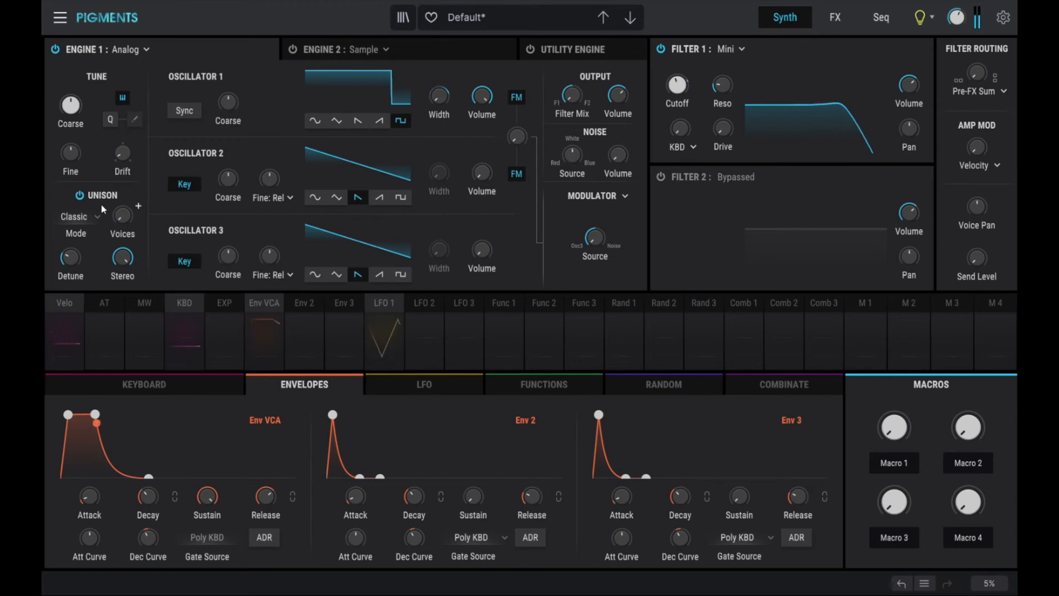
{"action": "mouse_move", "coordinate": [122, 216]}
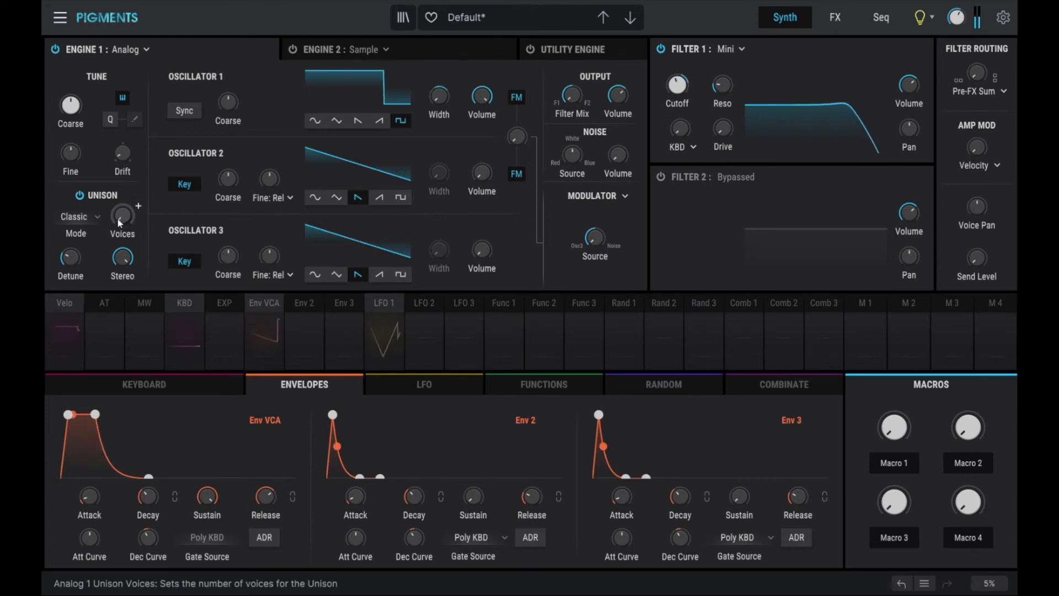
{"action": "left_click", "coordinate": [81, 195]}
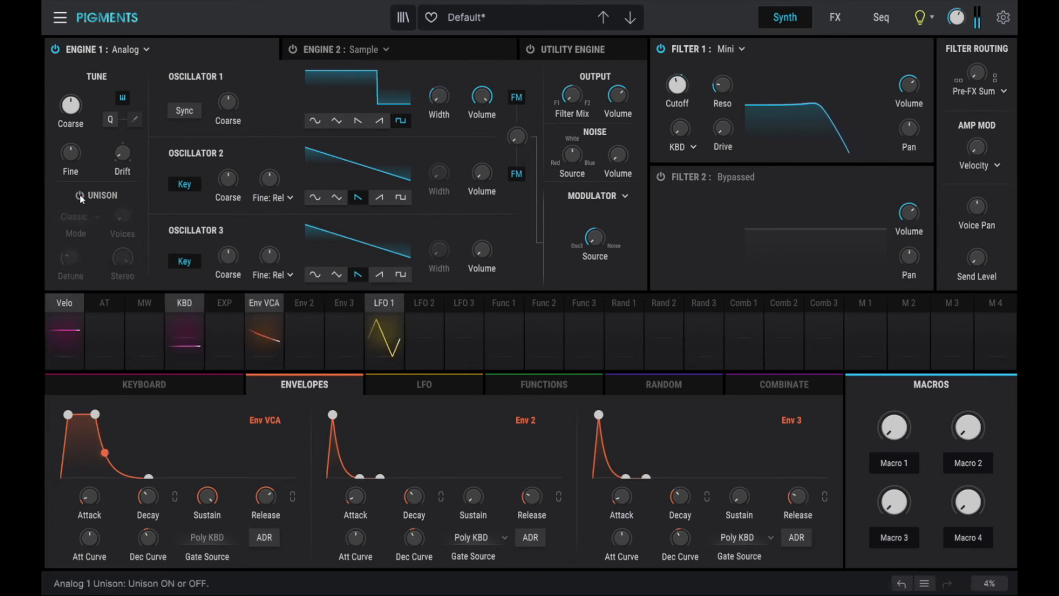
{"action": "left_click", "coordinate": [79, 196]}
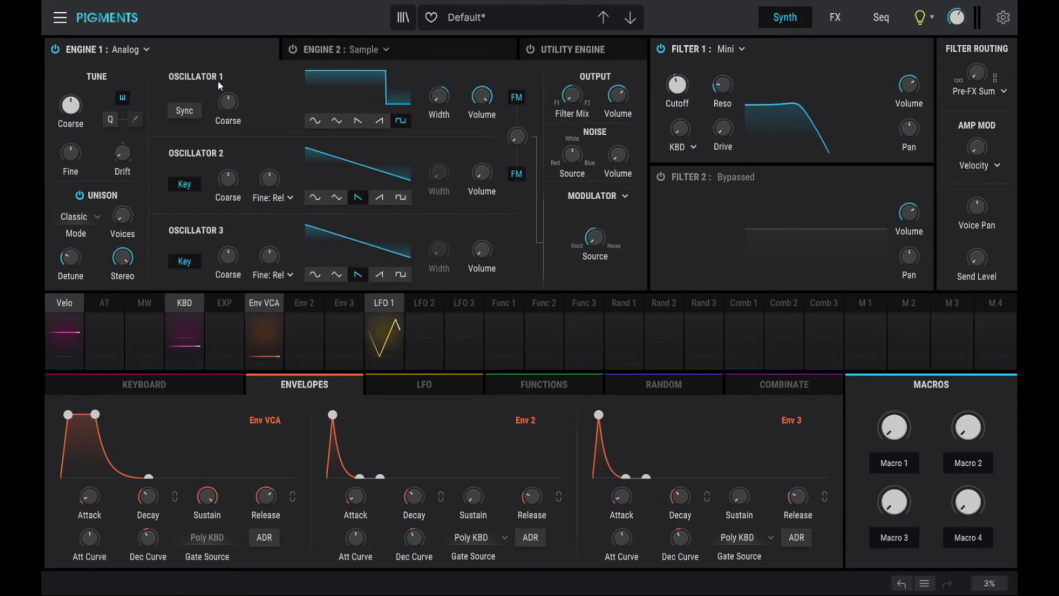
{"action": "mouse_move", "coordinate": [207, 130]}
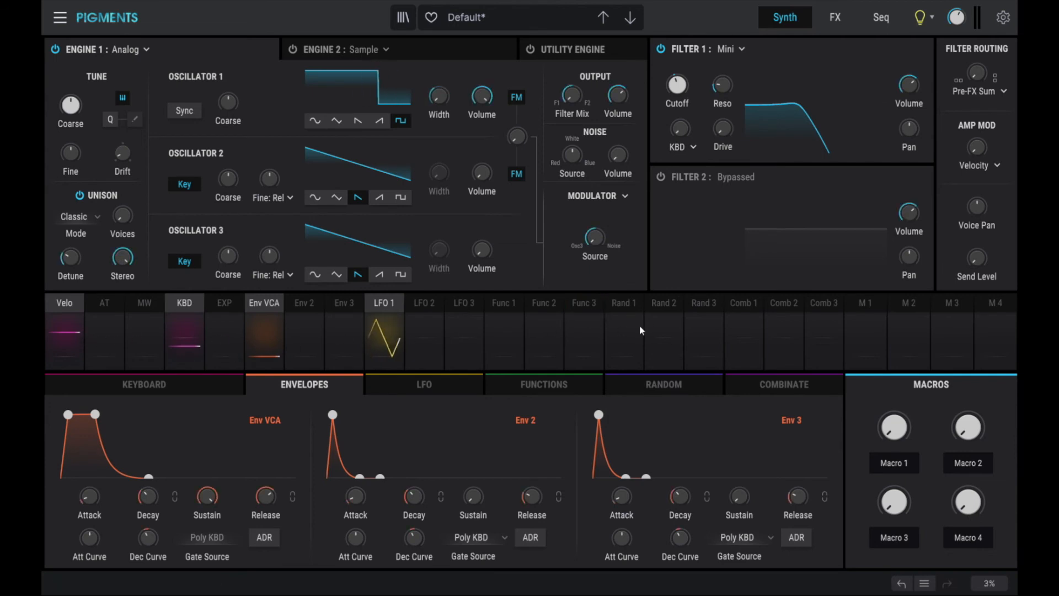
{"action": "mouse_move", "coordinate": [269, 255]}
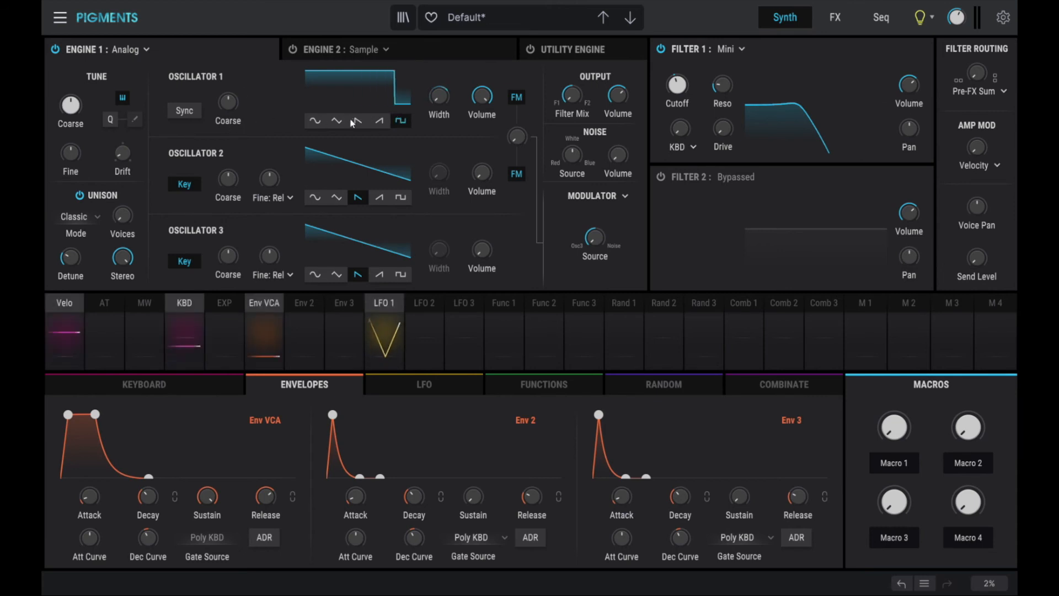
Step: Choose Save Preset As from the main menu to bring up the Save As dialog
{"action": "left_click", "coordinate": [356, 120]}
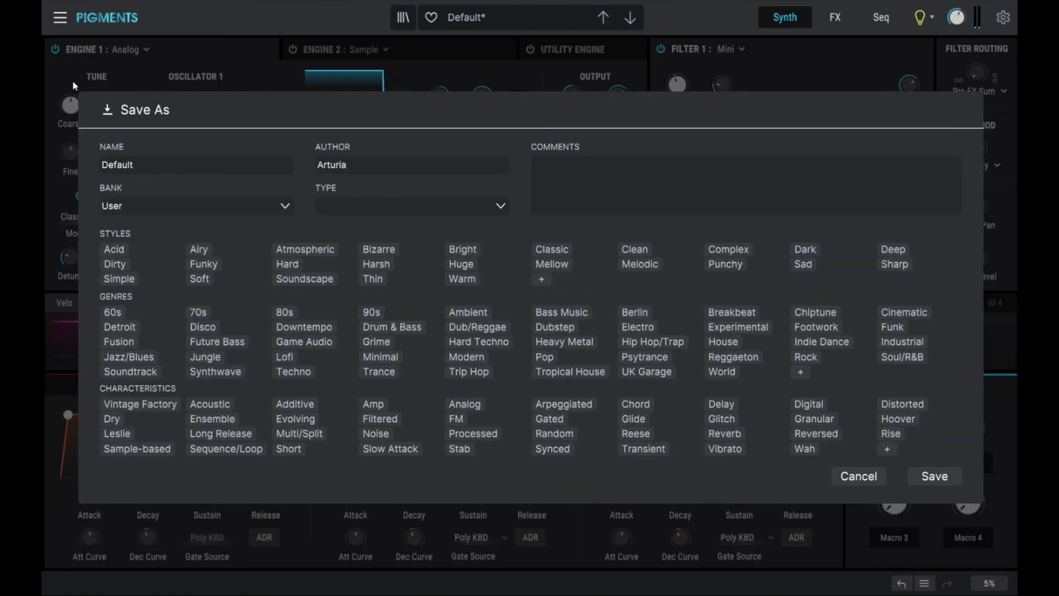
Step: Save the preset as 'Smooth Bass' by MW with comment 'moog WERKSTATT-01 inspired'
{"action": "type", "text": "Smooth B"}
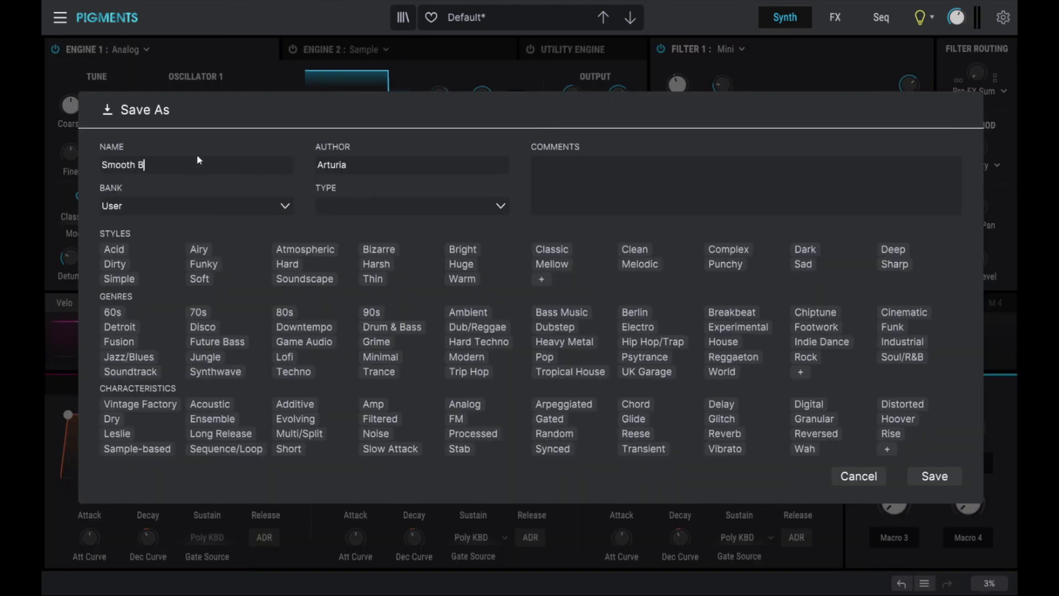
{"action": "type", "text": "ass"}
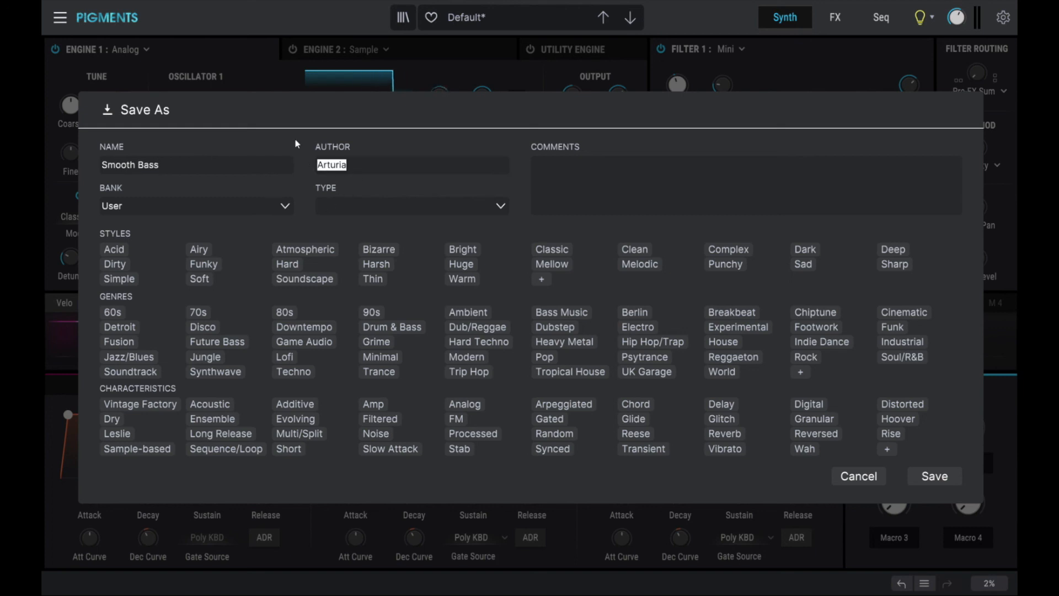
{"action": "type", "text": "MW"}
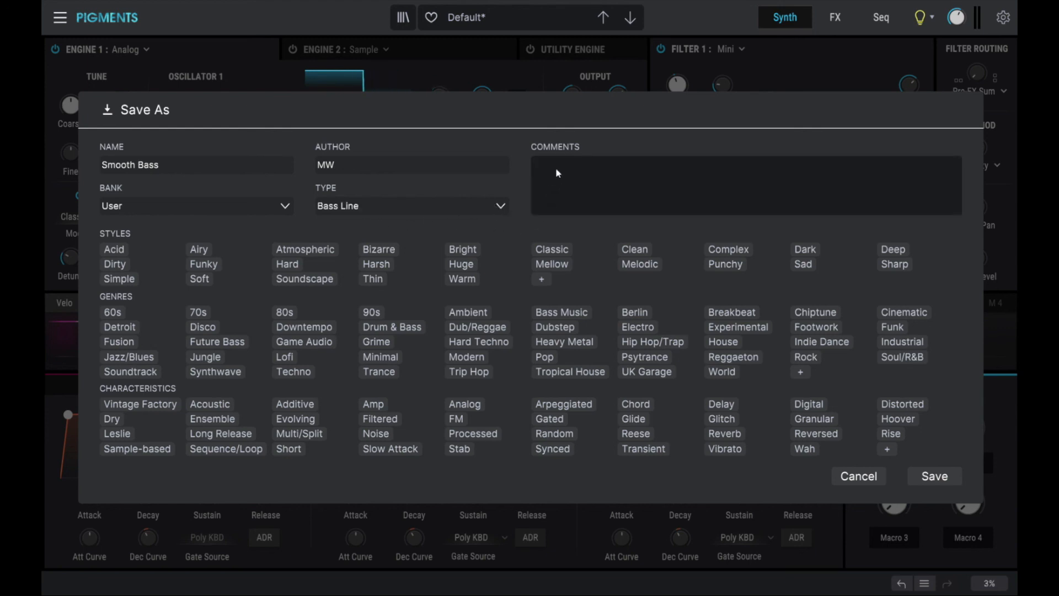
{"action": "type", "text": "moog W"}
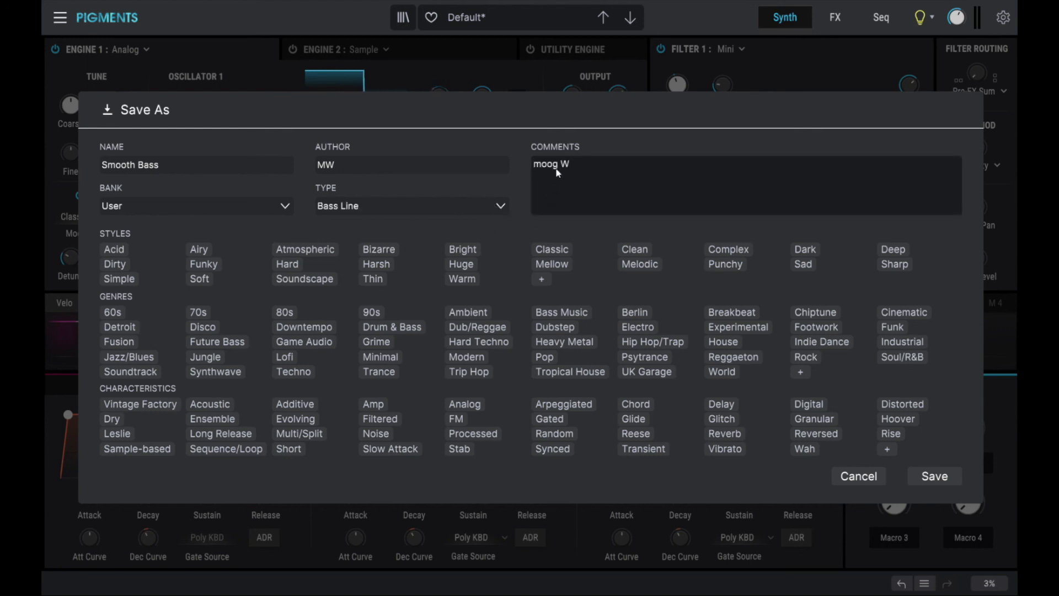
{"action": "type", "text": "ERKSTATT"}
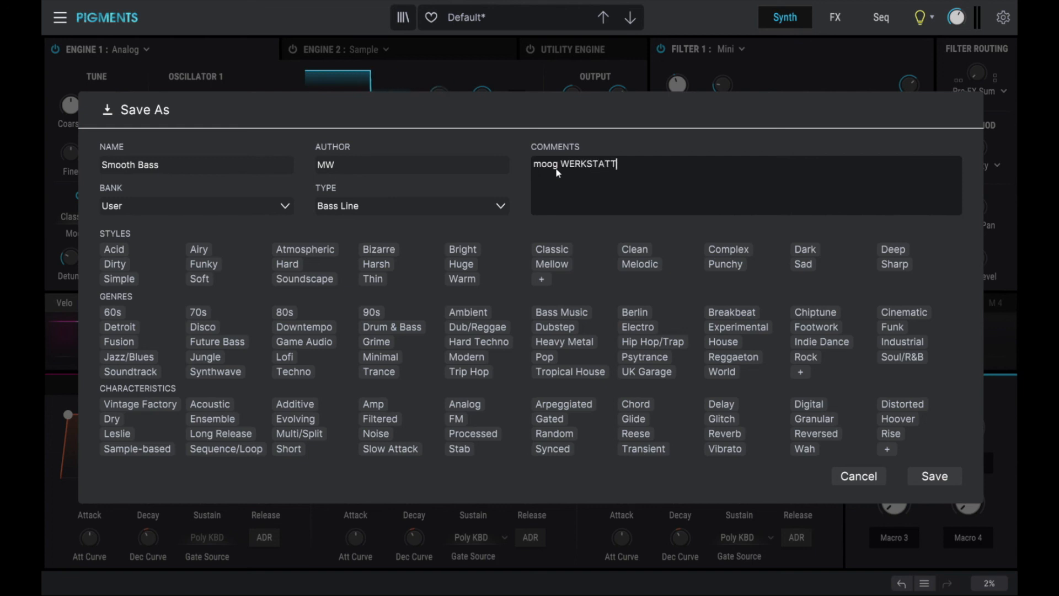
{"action": "type", "text": "-01 inspired"}
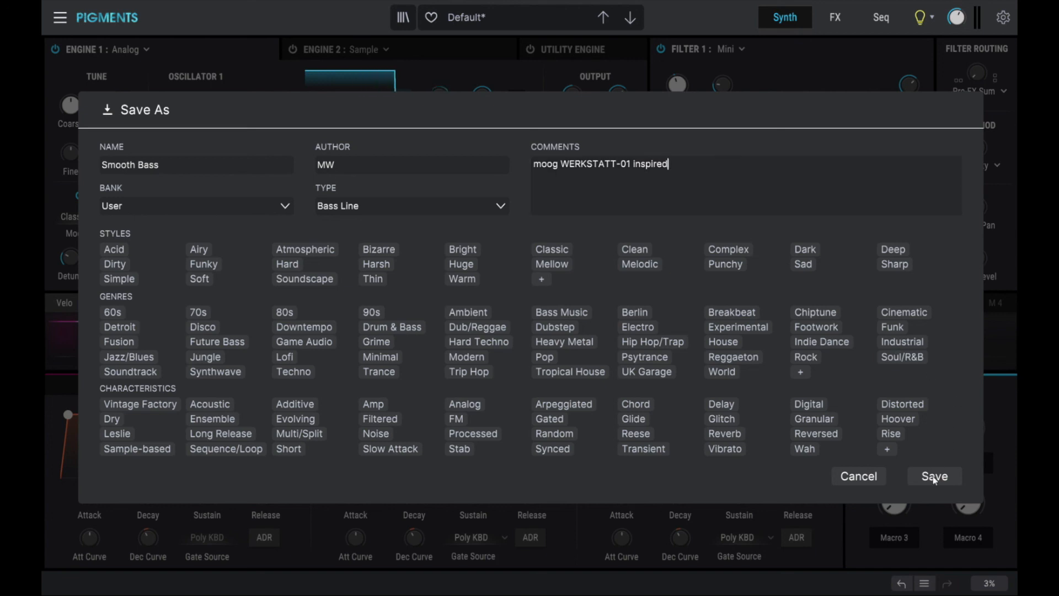
{"action": "left_click", "coordinate": [934, 477]}
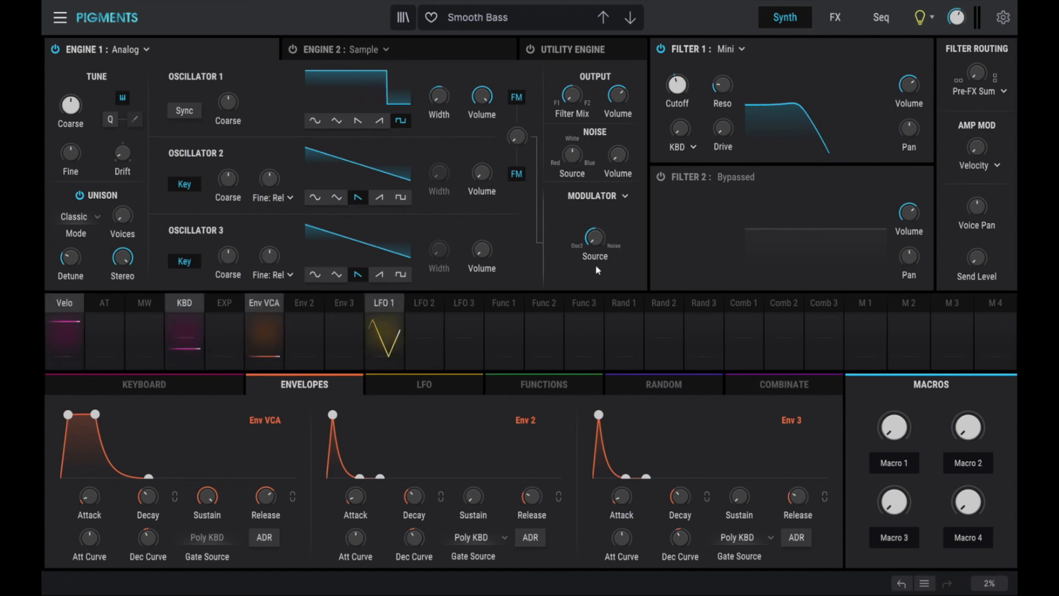
{"action": "mouse_move", "coordinate": [576, 258]}
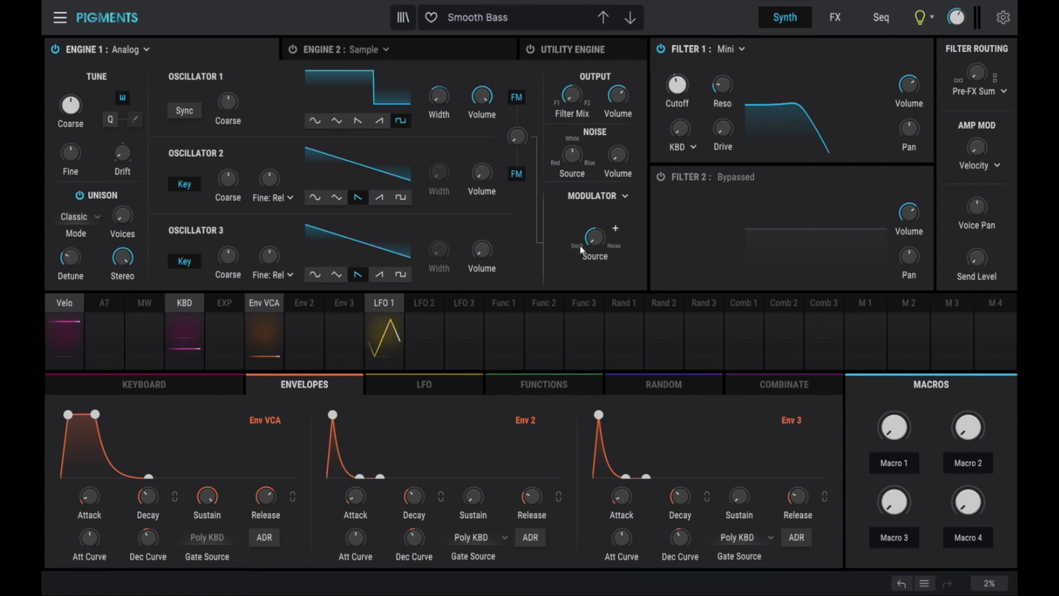
{"action": "mouse_move", "coordinate": [594, 238]}
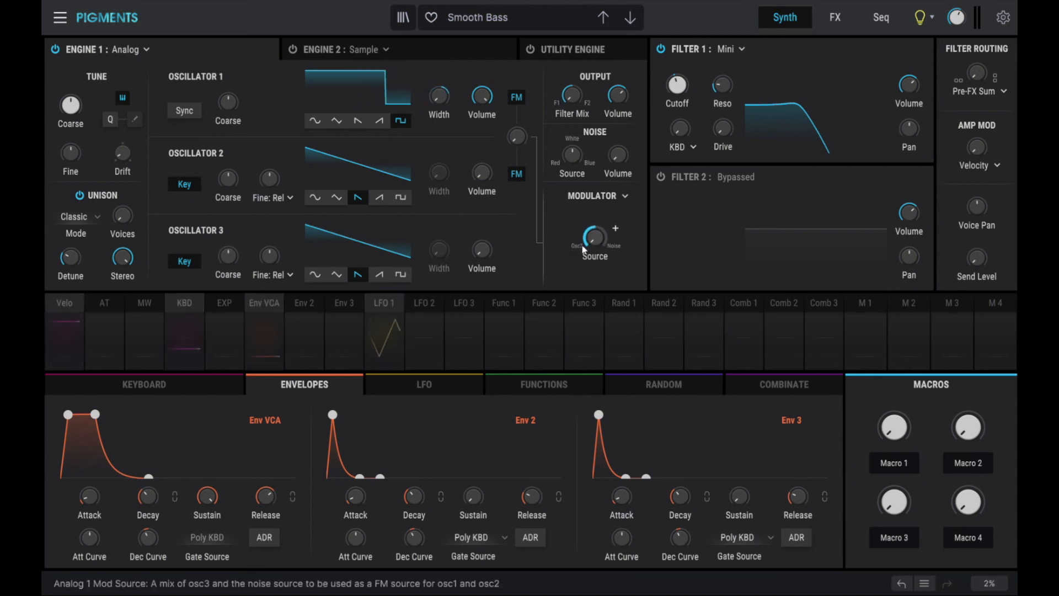